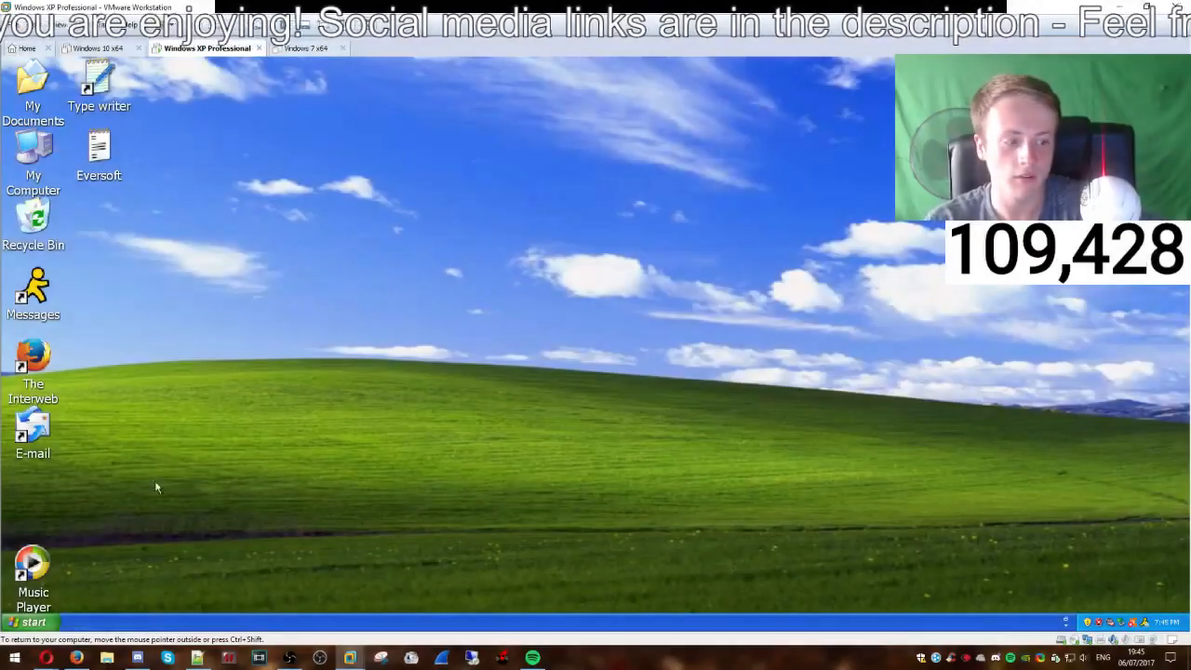
- Open the jump list for the host Firefox window, showing recent pages and the close option
right_click(77, 658)
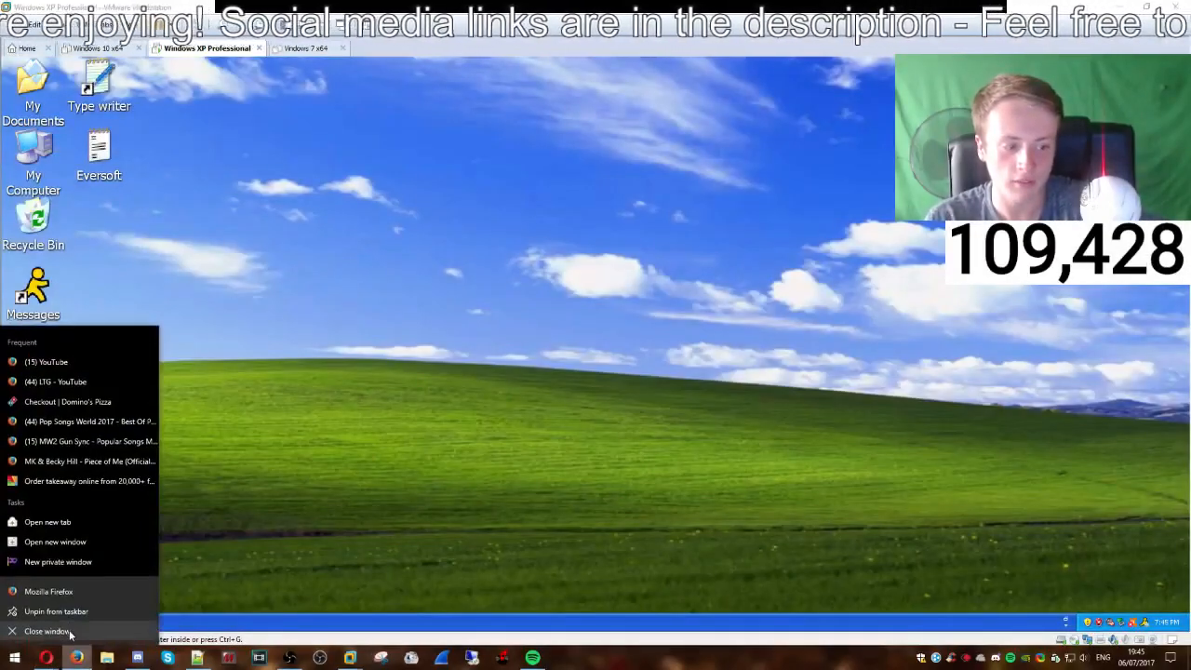